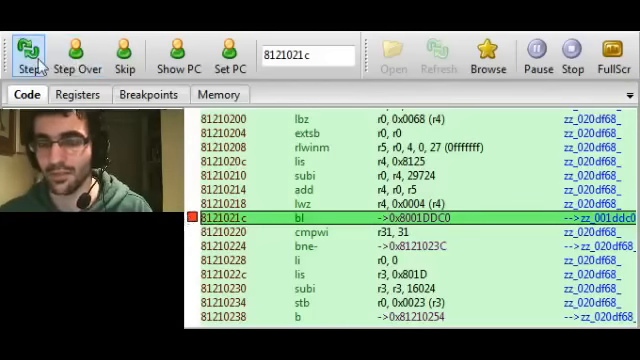
- Step into the bl call at 8121021c and view the CPU register values
click(36, 44)
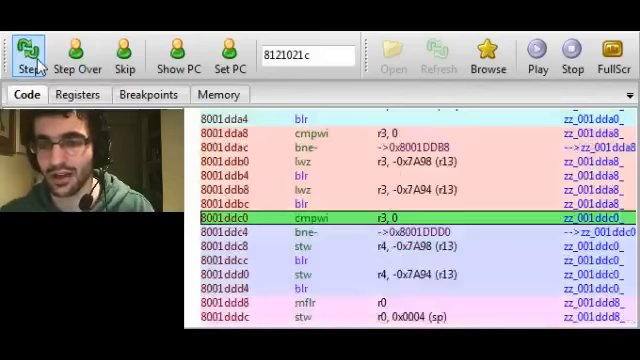
click(80, 96)
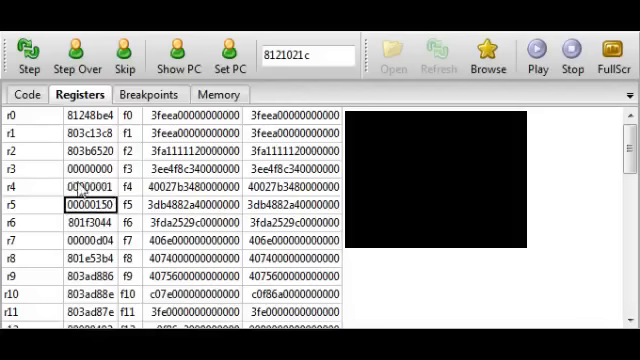
- Resume emulation so the game runs past the breakpoint
click(24, 94)
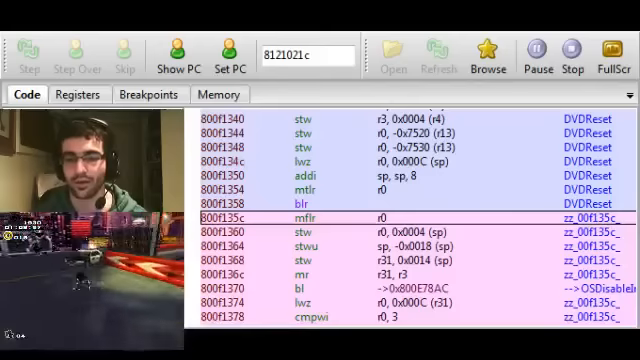
- Pause emulation to halt at the current instruction in the Code view
click(536, 54)
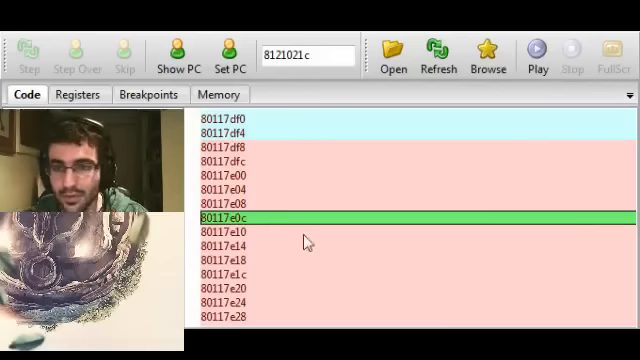
click(538, 50)
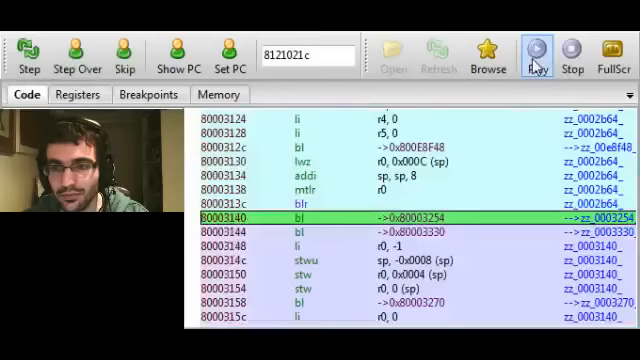
- Resume the game and bring up actions for the cmpwi r0,0 line at 8001ddc0
click(536, 50)
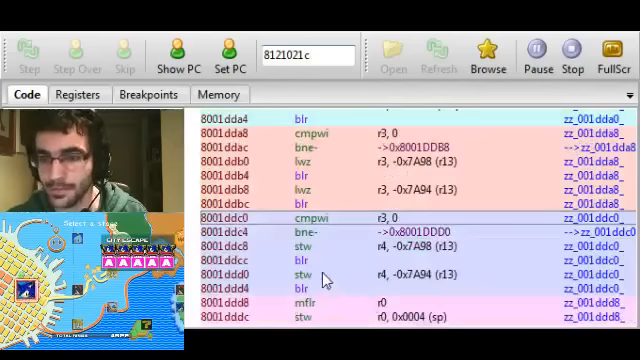
scroll(down, 3)
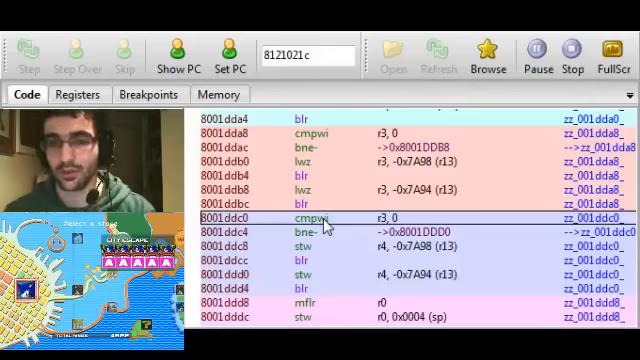
right_click(316, 218)
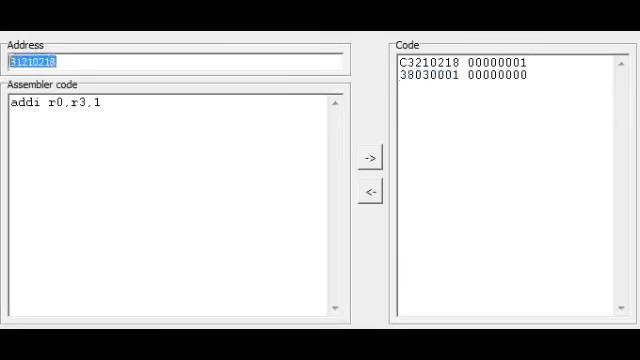
- Set the ASMWiiRd injection address to 8001ddc0
text(8001ddc0)
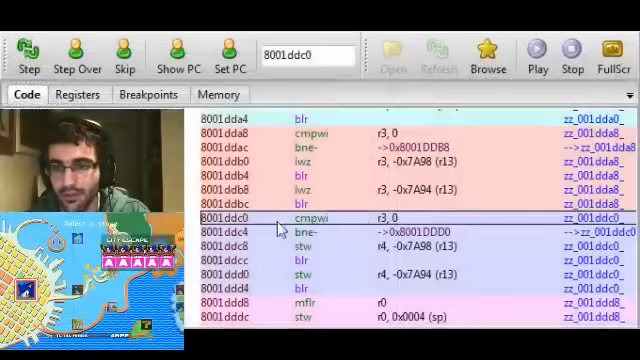
mouse_move(358, 224)
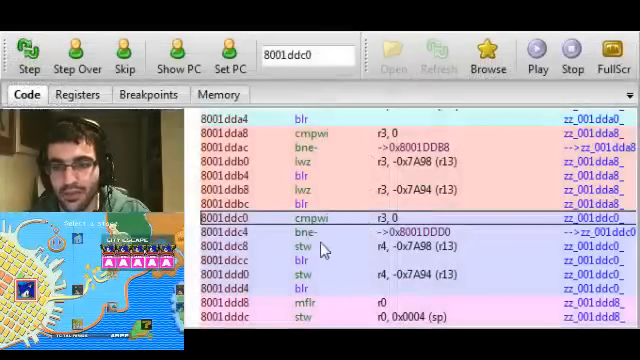
mouse_move(388, 258)
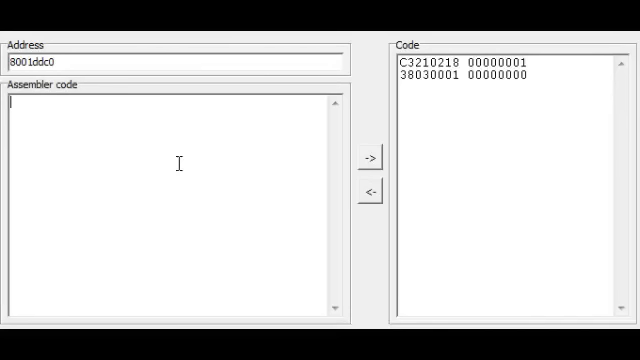
- Write the assembly cmpwi r4,0 / beq 0x8 / li r4,1 / nop for 8001ddc0
text(cmpwi r4,)
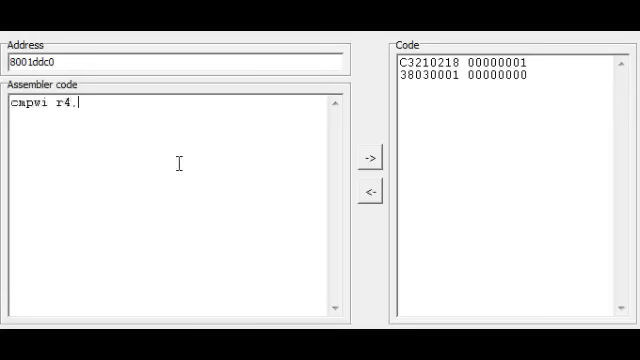
text(0)
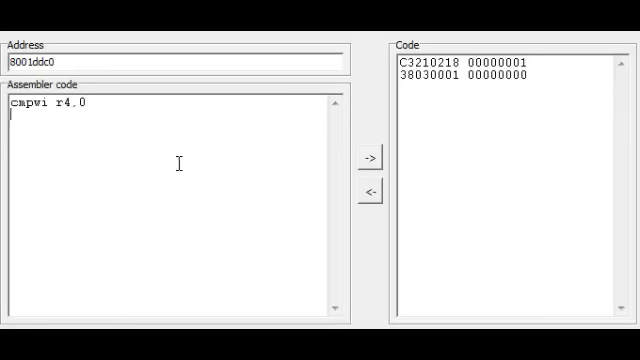
text(beq)
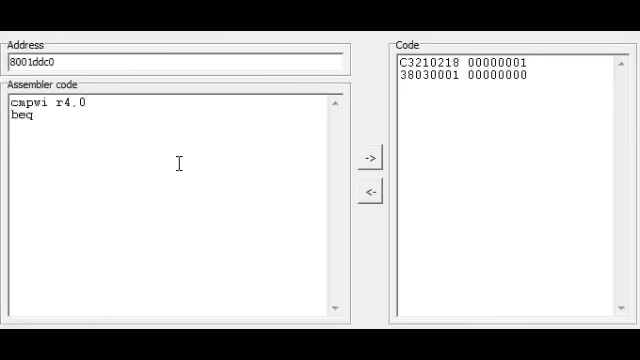
text(0x8)
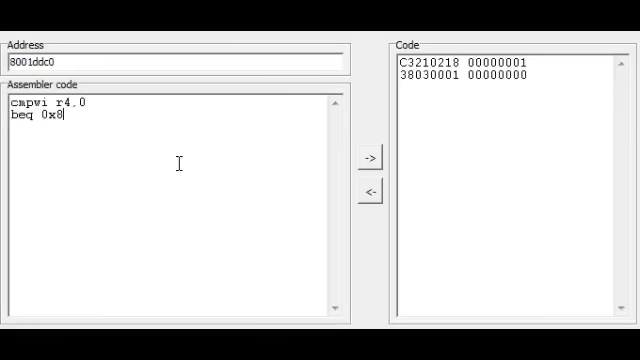
text(li)
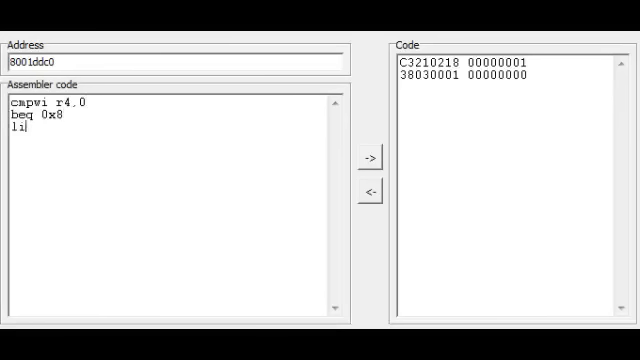
text(r4,1)
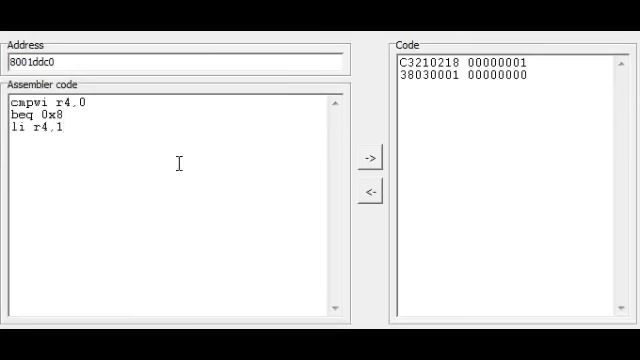
text(nop)
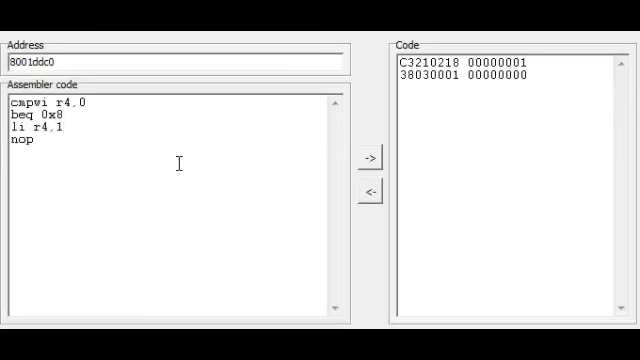
mouse_move(118, 104)
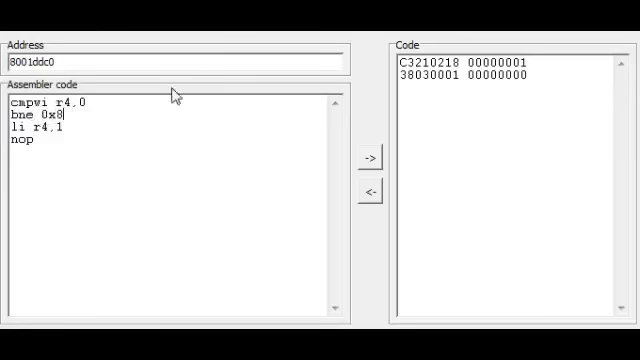
click(96, 100)
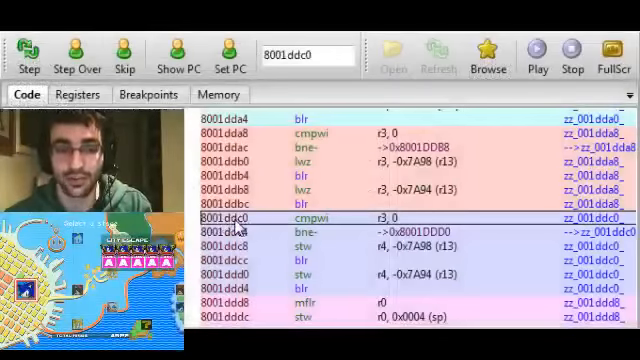
mouse_move(248, 228)
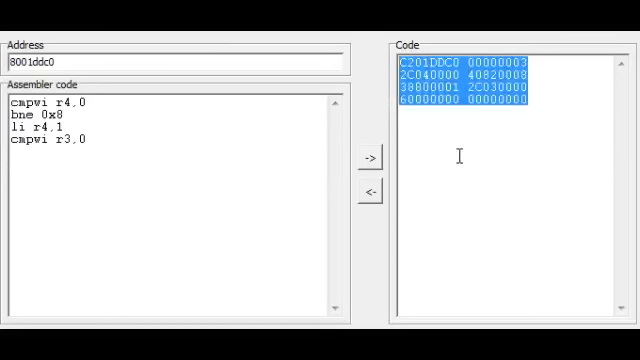
mouse_move(596, 280)
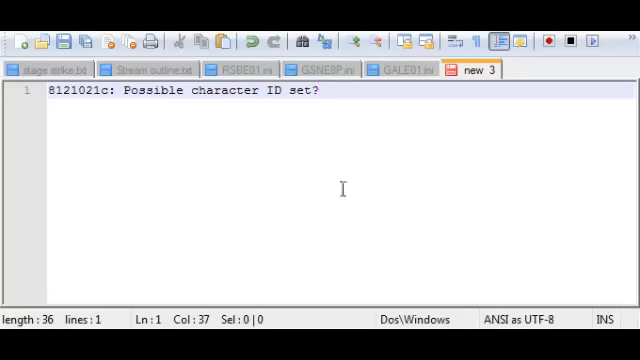
- Start a '+Sonic #' cheat entry under [Gecko] in GSNEBP.ini
click(336, 68)
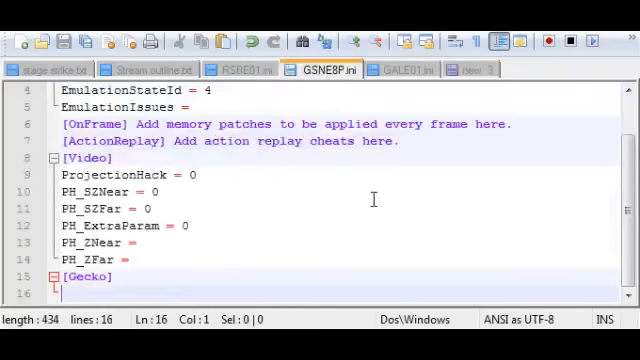
text(+Sonic #)
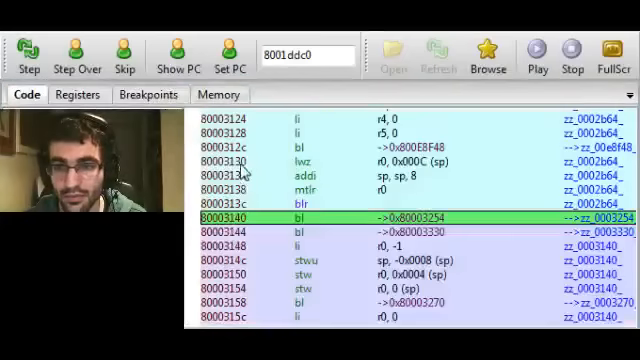
- Resume the game and show the breakpoint list with the one at 8121021c
click(538, 52)
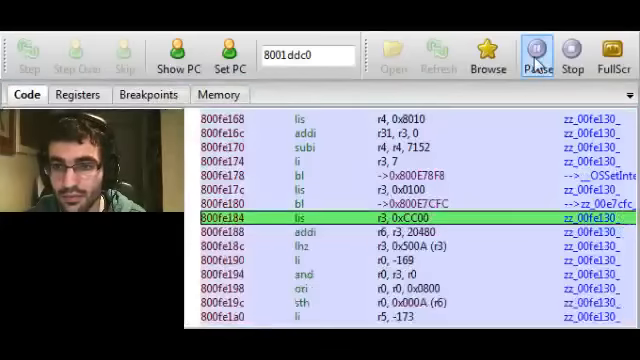
click(150, 94)
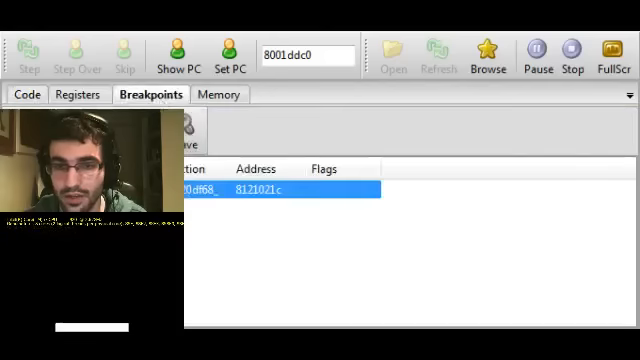
click(28, 94)
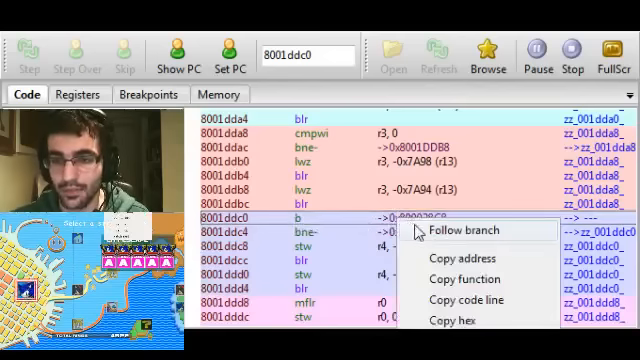
- Follow the injected branch at 8001ddc0 to its destination 80002bc8
click(450, 228)
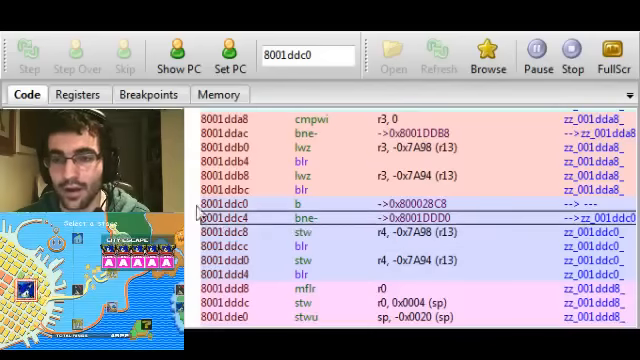
- Step from the hook at 8001ddc0 into the injected code's r4 compare
click(194, 204)
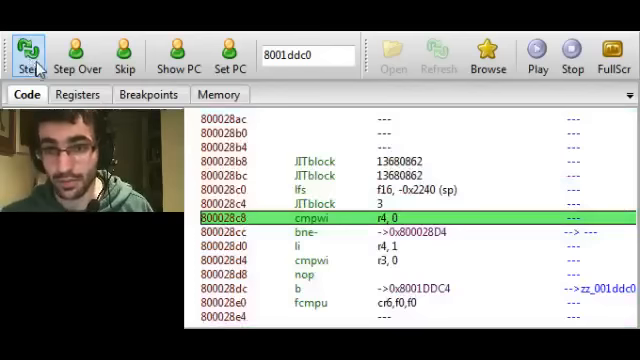
- Step the r4 compare and its conditional branch, checking r4 in the Registers view between them
click(28, 52)
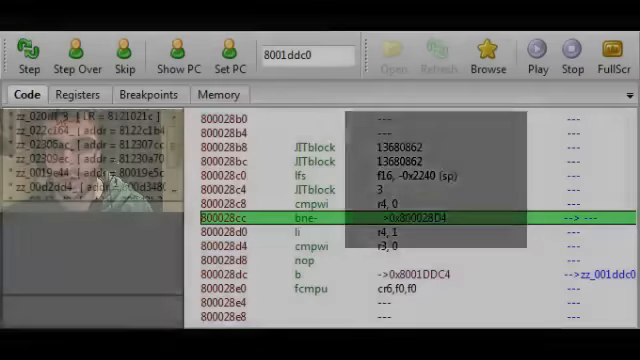
click(80, 94)
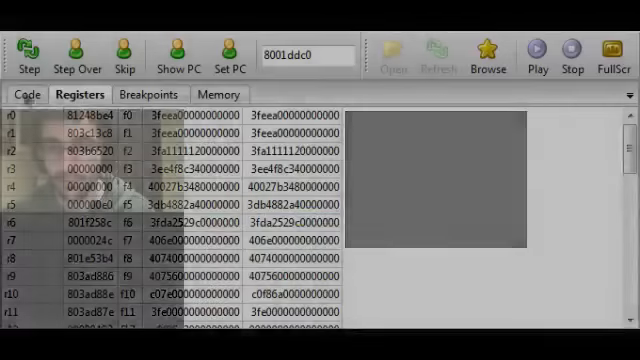
click(28, 96)
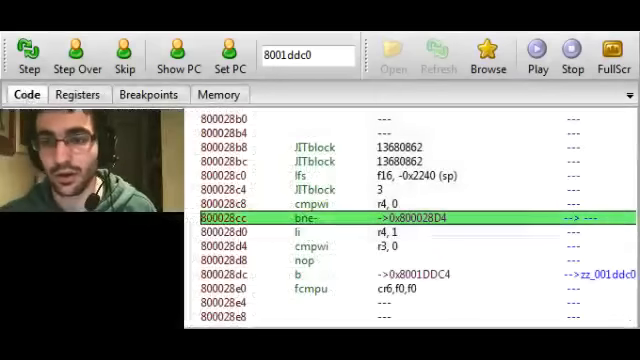
click(28, 50)
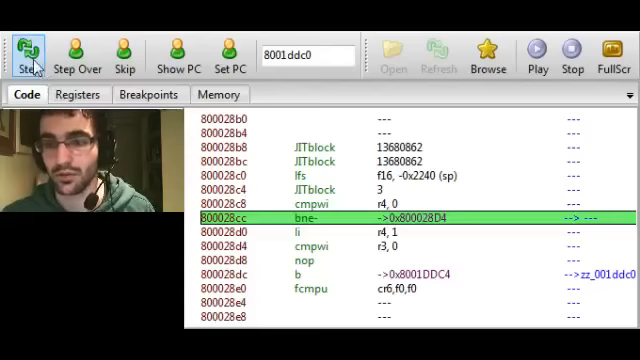
- Step on through the r3 compare to the nop at 800028d8, checking r4's new value in Registers
click(28, 56)
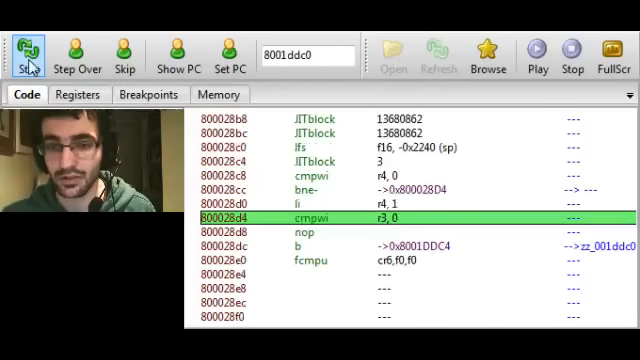
click(28, 58)
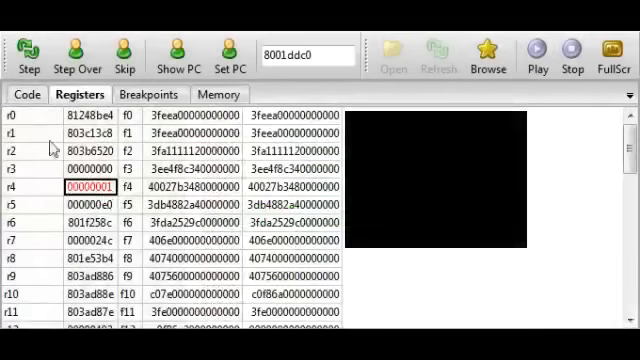
click(26, 94)
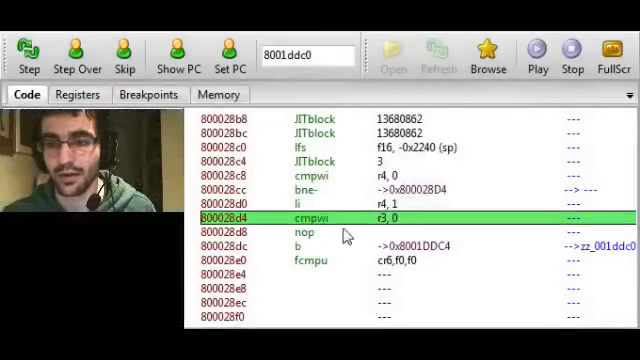
click(28, 56)
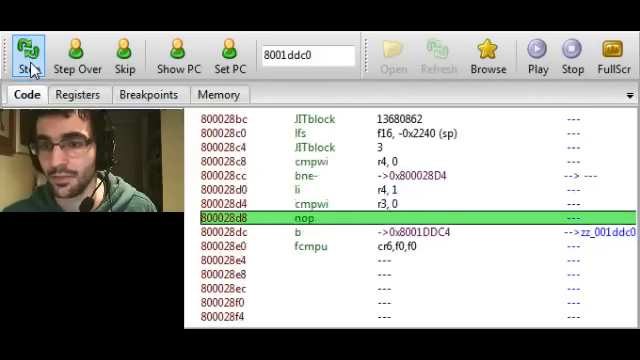
click(28, 56)
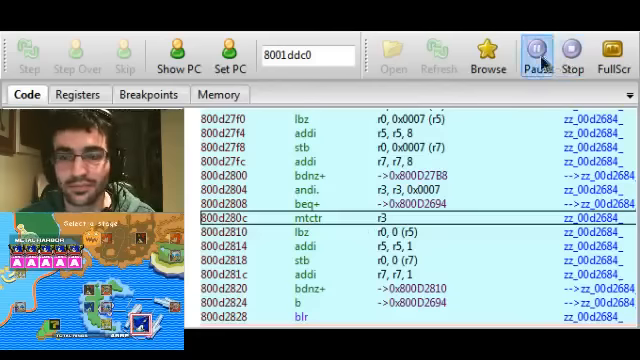
- Pause the running game, breaking into its code near 8013bb58 with the world map on screen
click(538, 52)
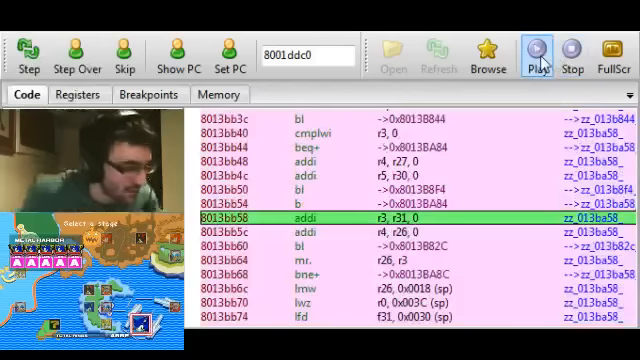